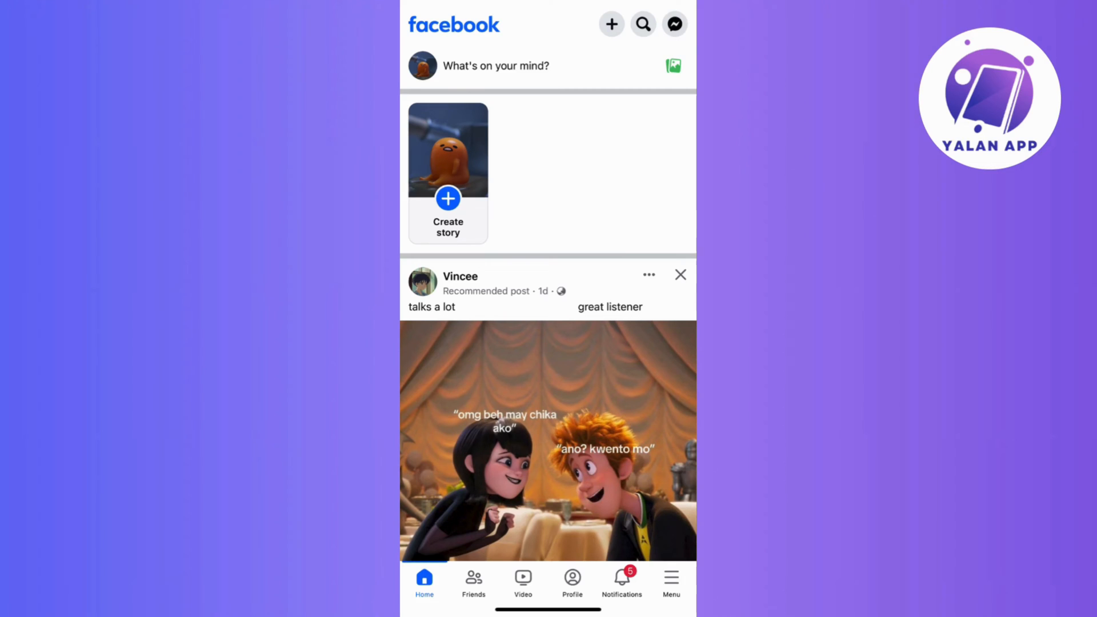
Step: From the menu's Orders and payments, reach Payment methods and bring up Add payment method (card / PayPal)
{"action": "left_click", "coordinate": [671, 577]}
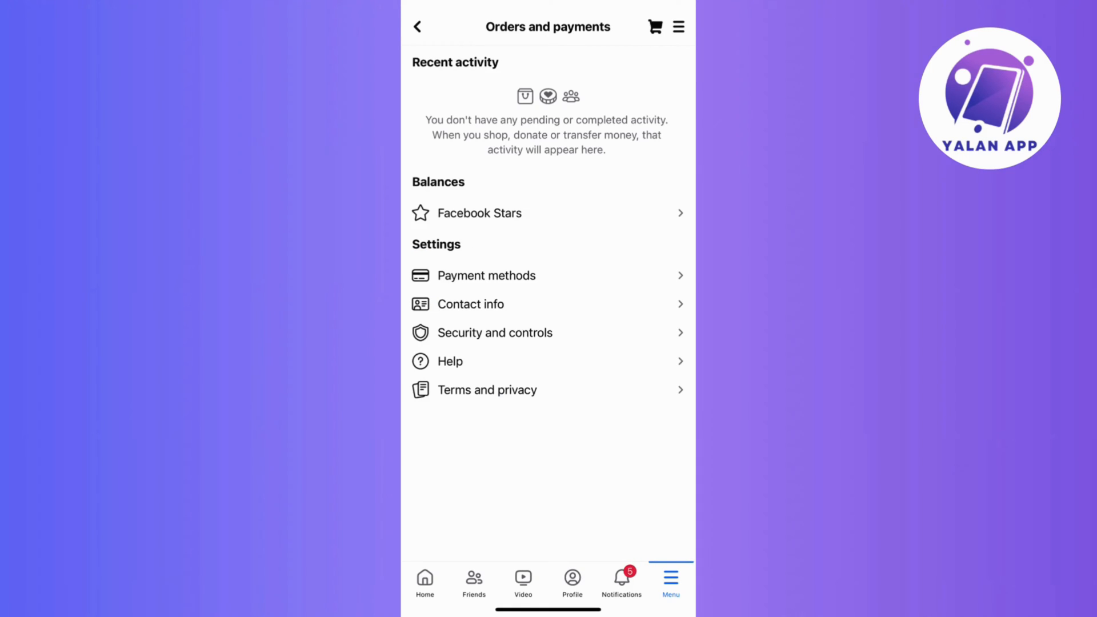
{"action": "left_click", "coordinate": [485, 275]}
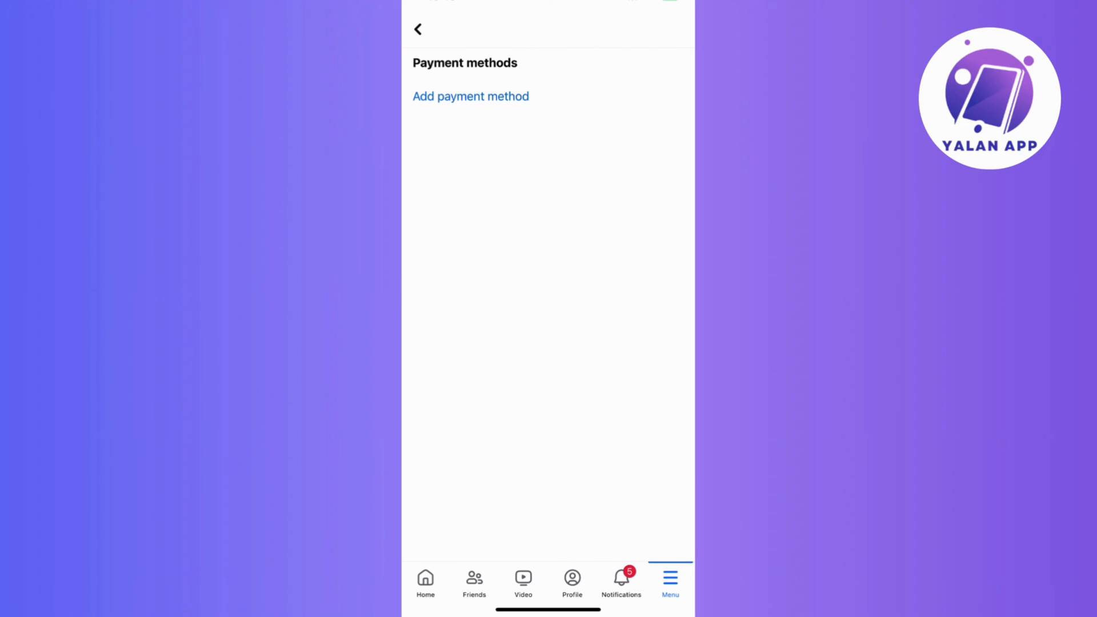
{"action": "left_click", "coordinate": [470, 95]}
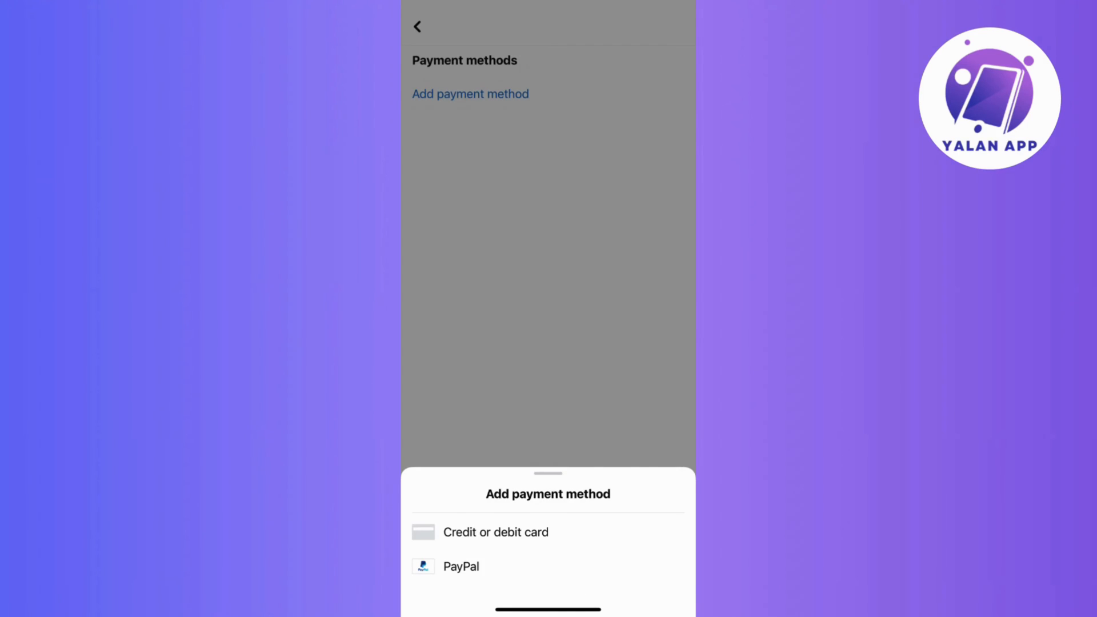